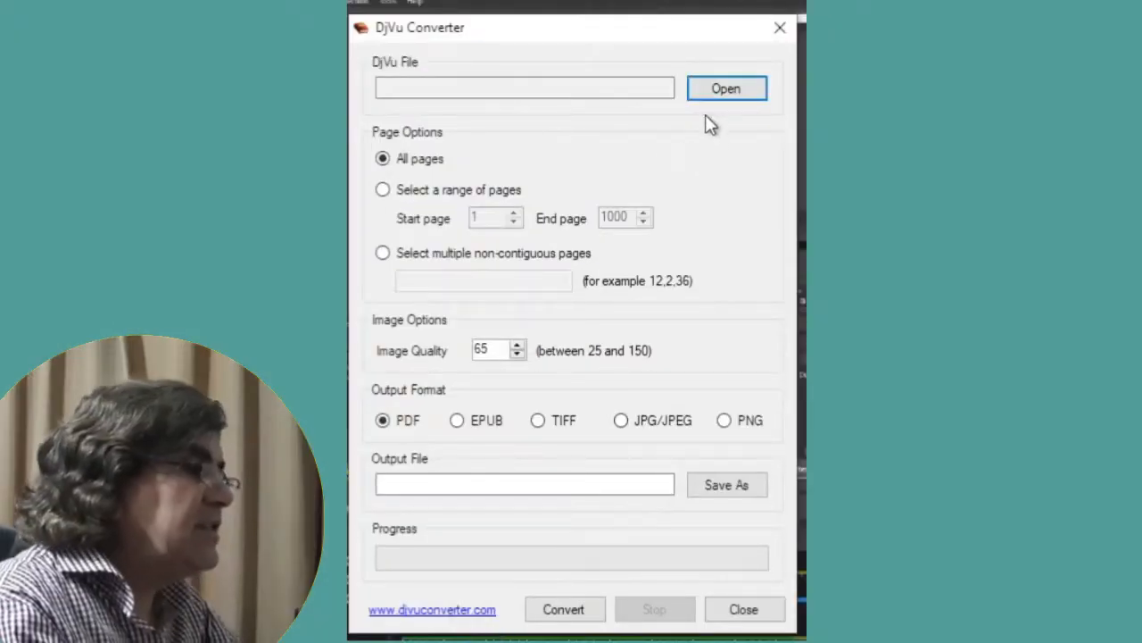
{"action": "mouse_move", "coordinate": [726, 89]}
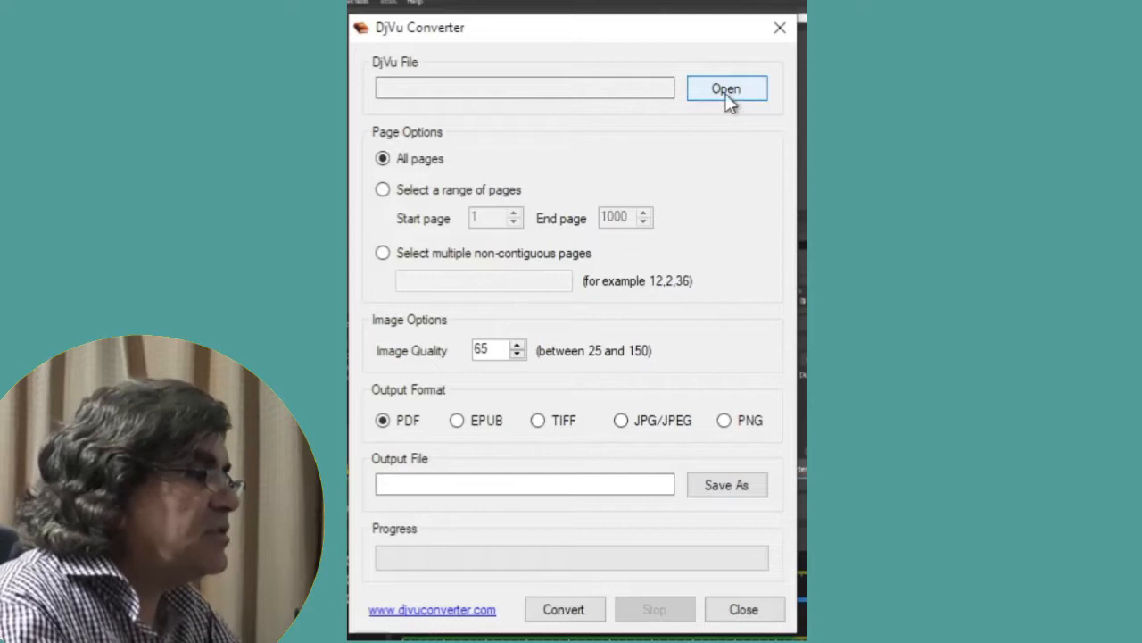
Load Introduction to Mechanics.djvu into DjVu Converter.
{"action": "left_click", "coordinate": [727, 89]}
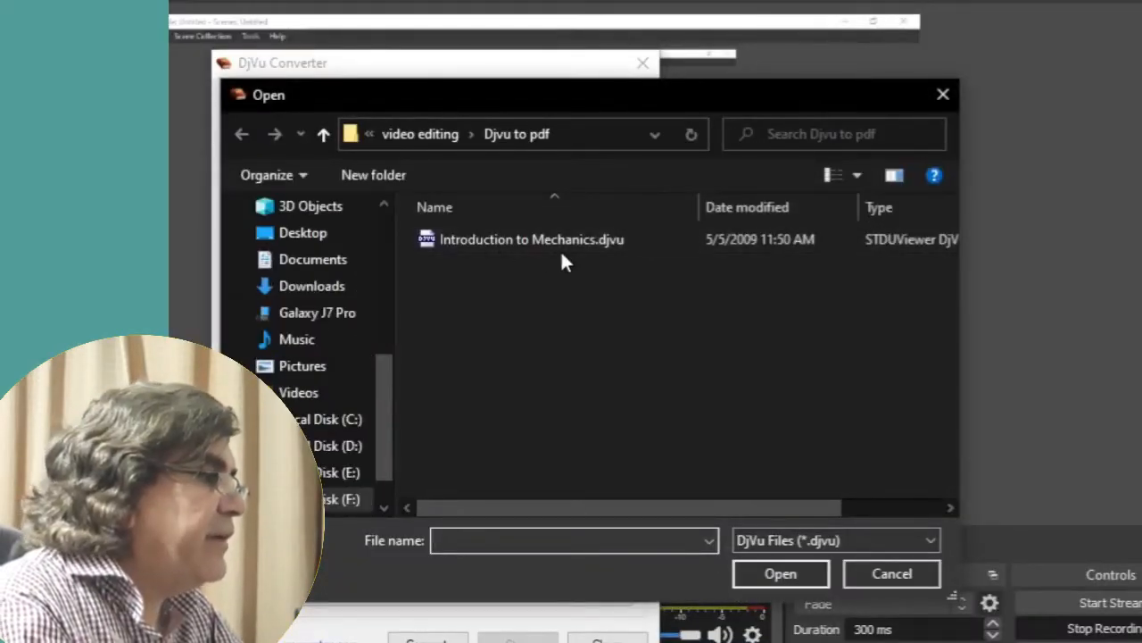
{"action": "mouse_move", "coordinate": [531, 240]}
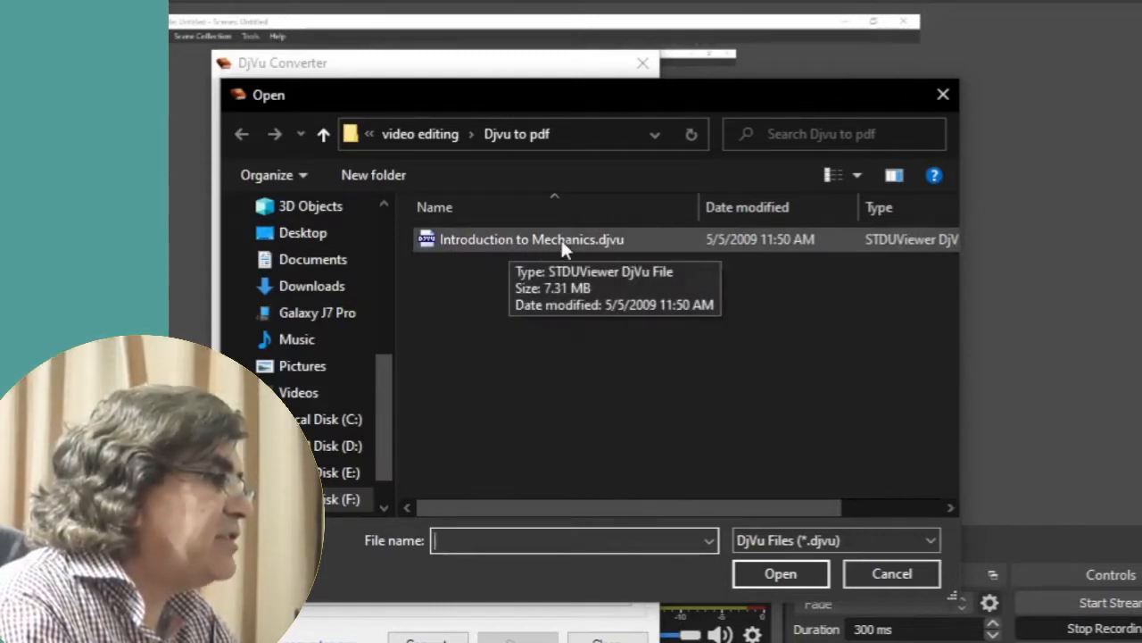
{"action": "left_click", "coordinate": [891, 573]}
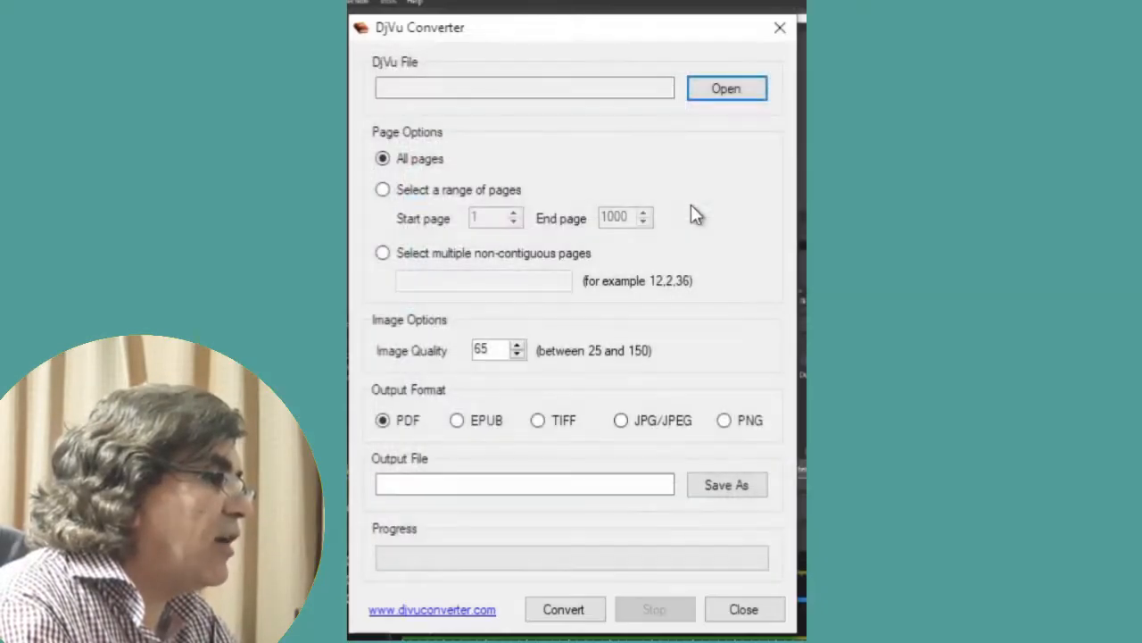
{"action": "left_click", "coordinate": [725, 88]}
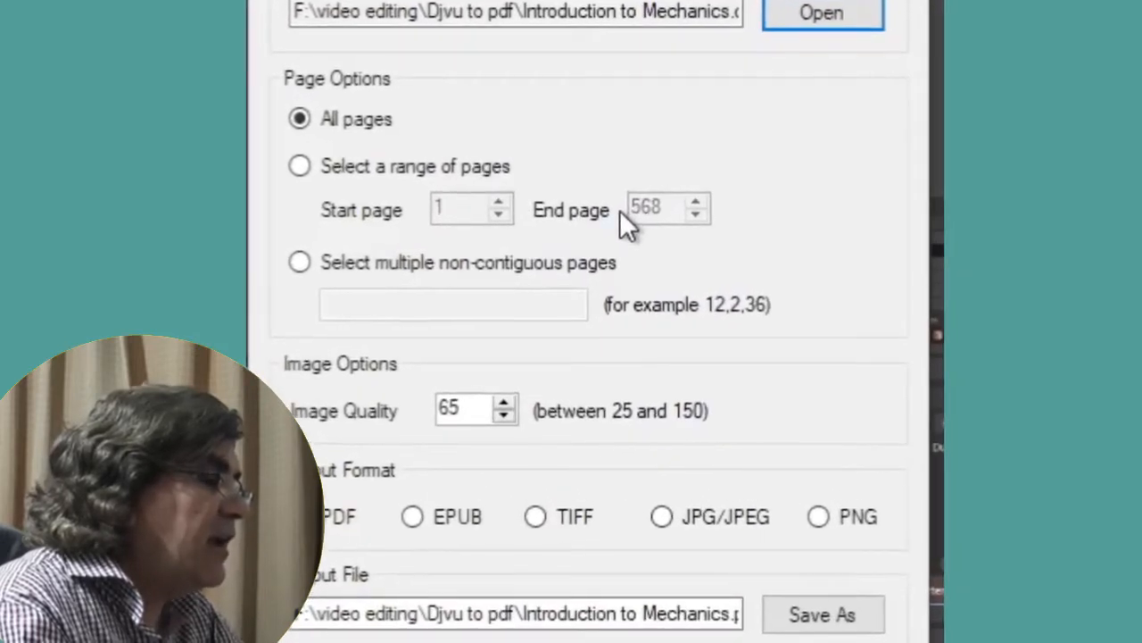
{"action": "mouse_move", "coordinate": [642, 237]}
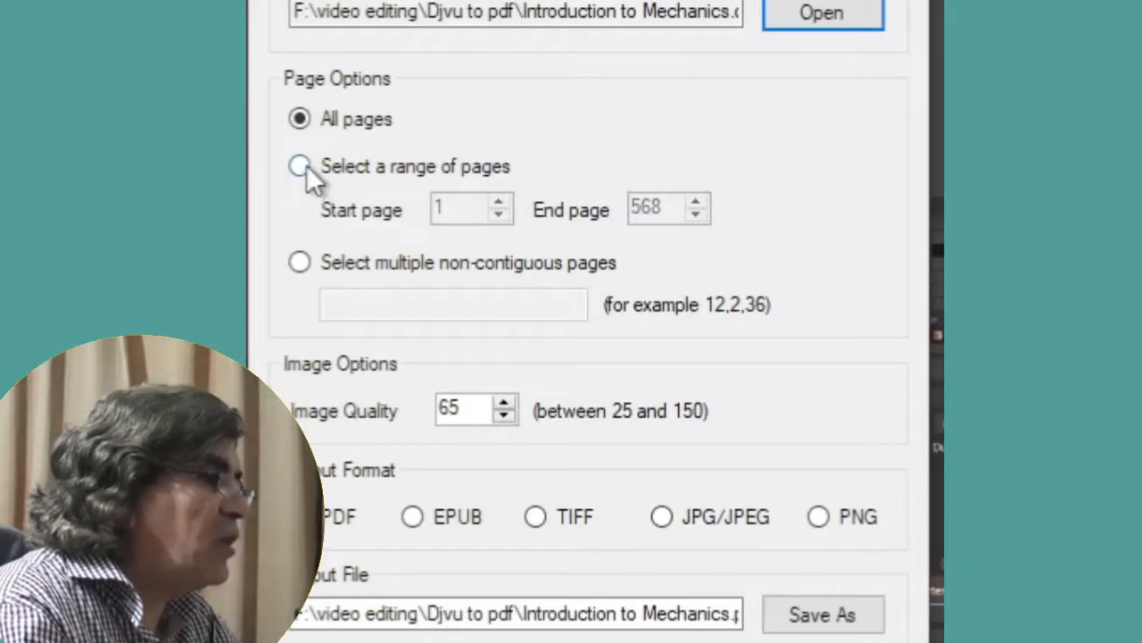
Switch to converting a range of pages, entering start page 20.
{"action": "left_click", "coordinate": [299, 166]}
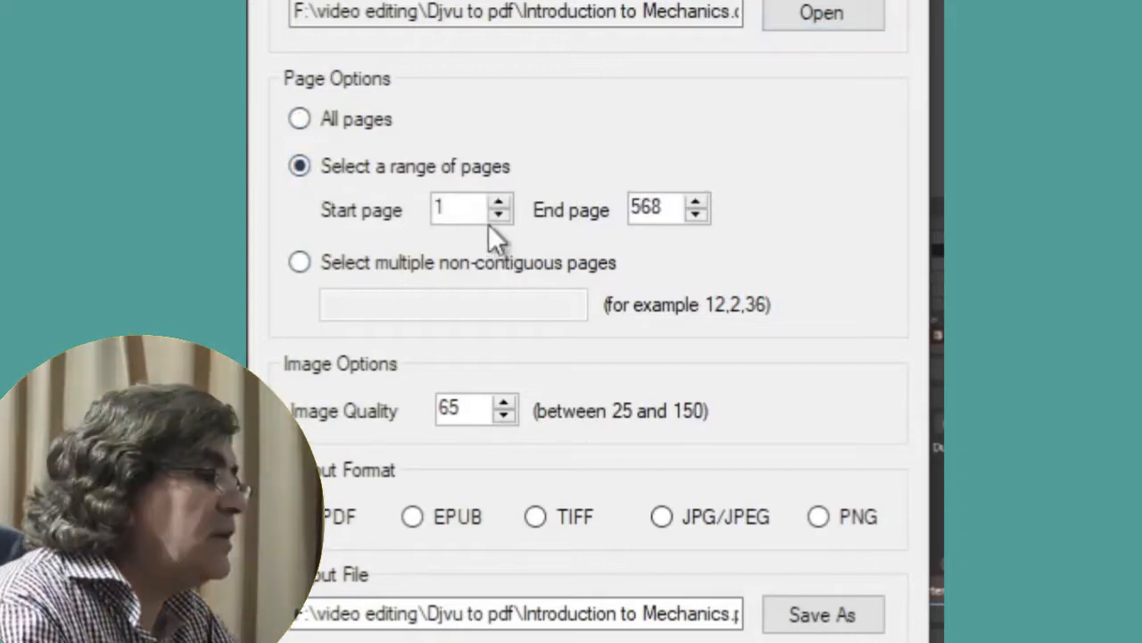
{"action": "left_click", "coordinate": [464, 208]}
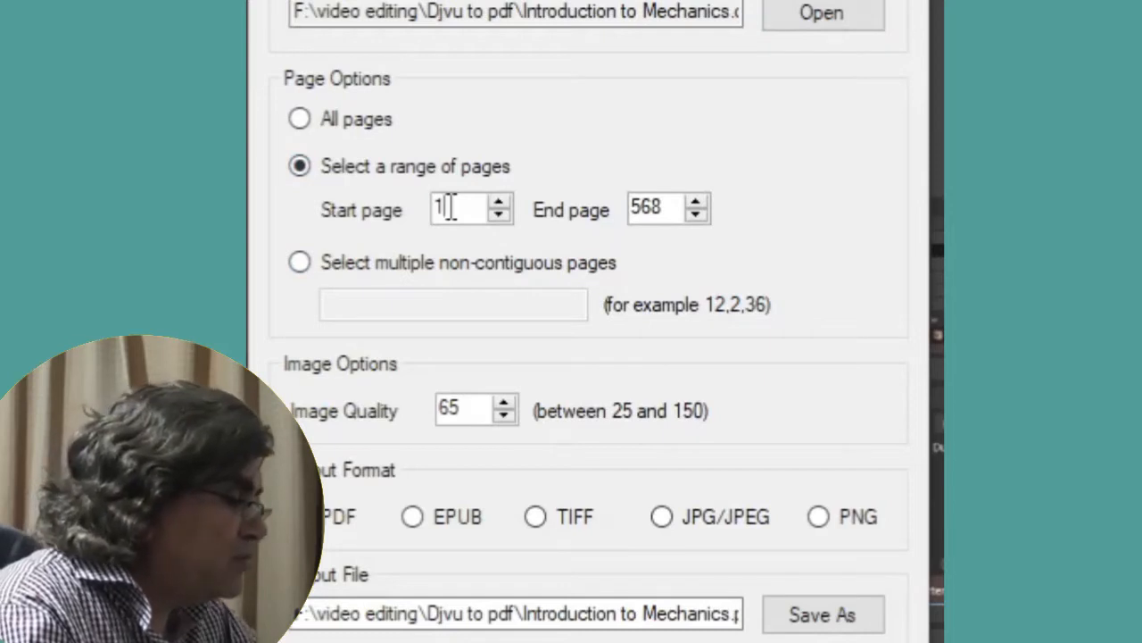
{"action": "type", "text": "20"}
{"action": "left_click", "coordinate": [669, 209]}
{"action": "type", "text": "25"}
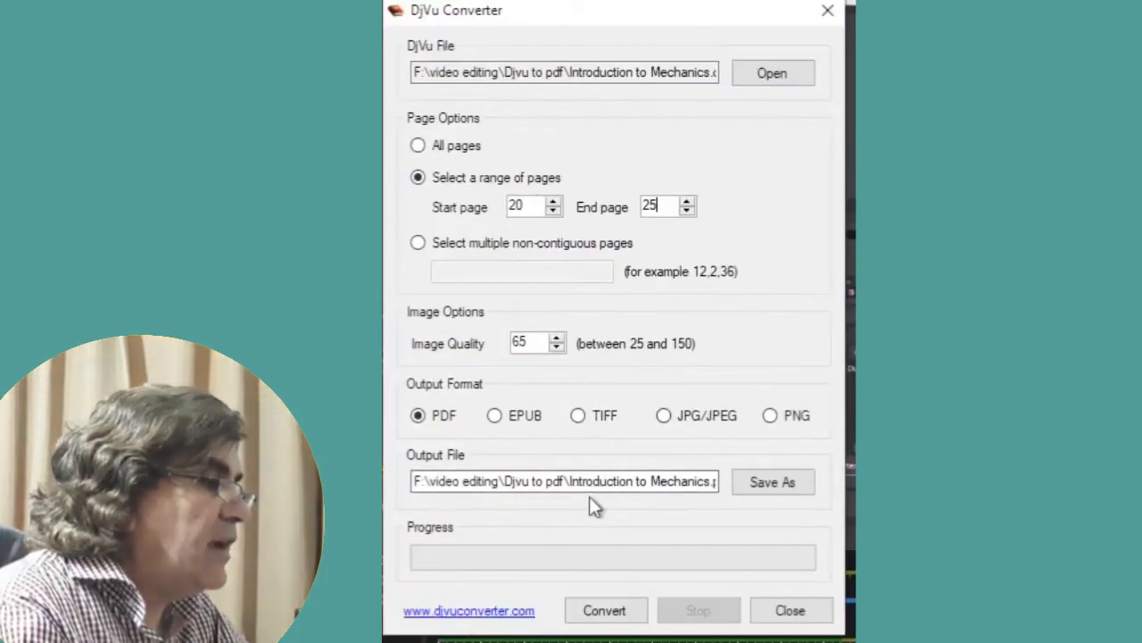
{"action": "mouse_move", "coordinate": [642, 102]}
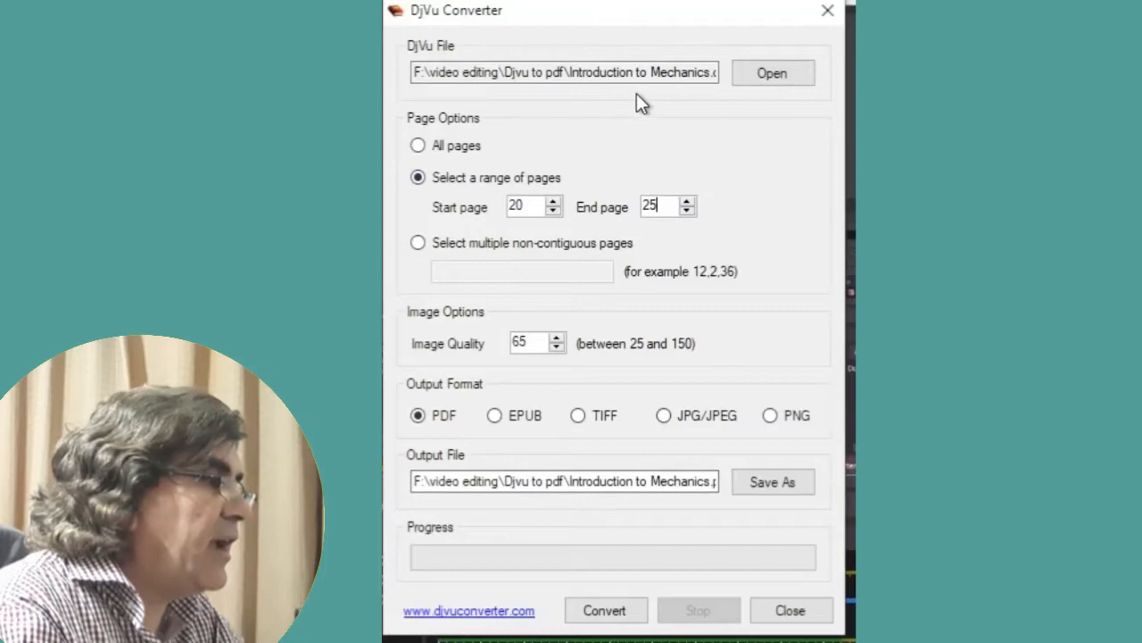
{"action": "mouse_move", "coordinate": [672, 571]}
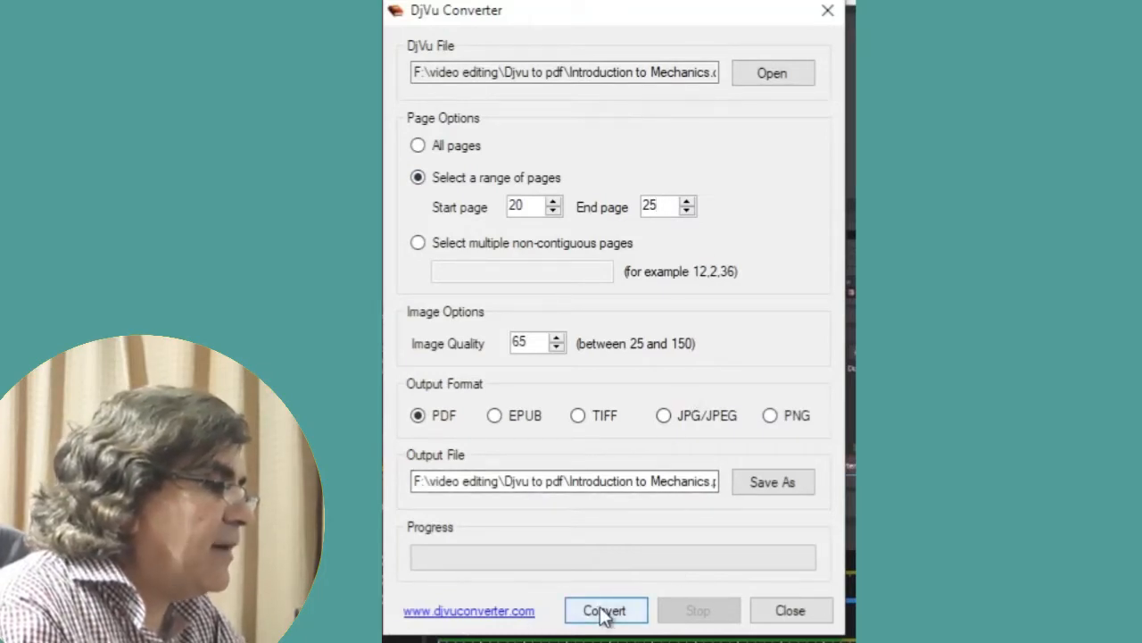
Convert the six selected pages to PDF and dismiss the success message.
{"action": "left_click", "coordinate": [605, 609]}
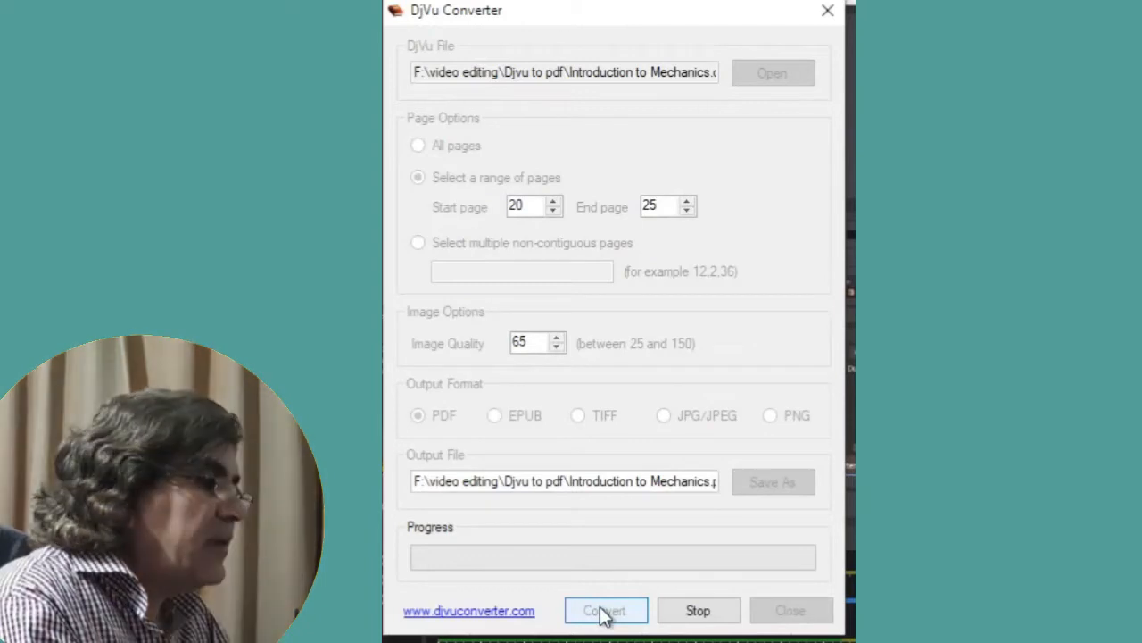
{"action": "left_click", "coordinate": [606, 609]}
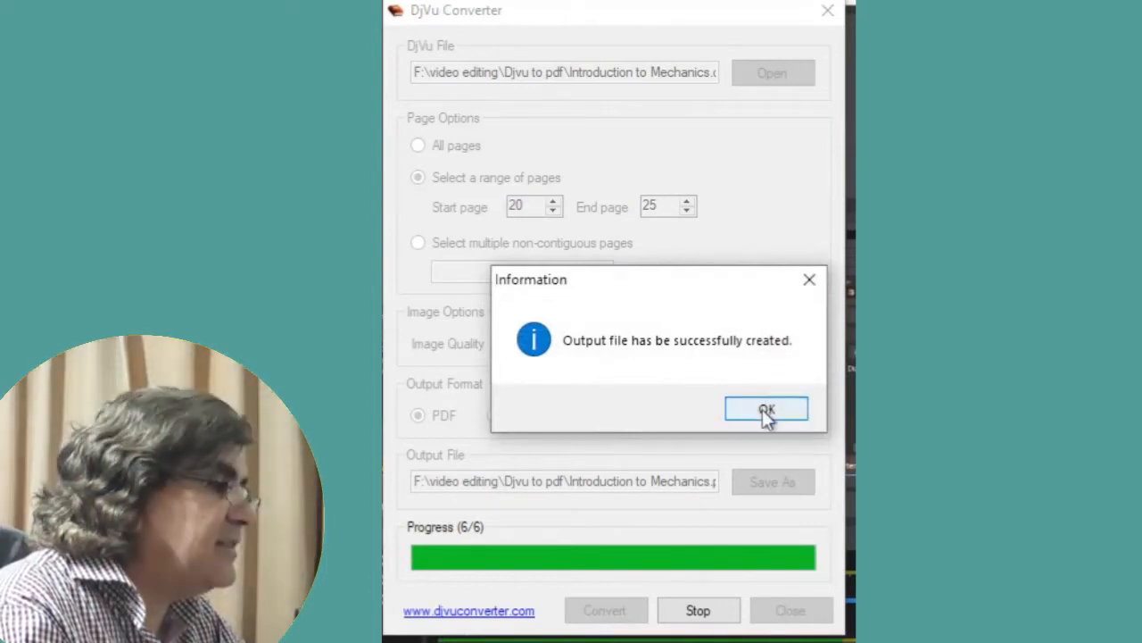
{"action": "left_click", "coordinate": [765, 409]}
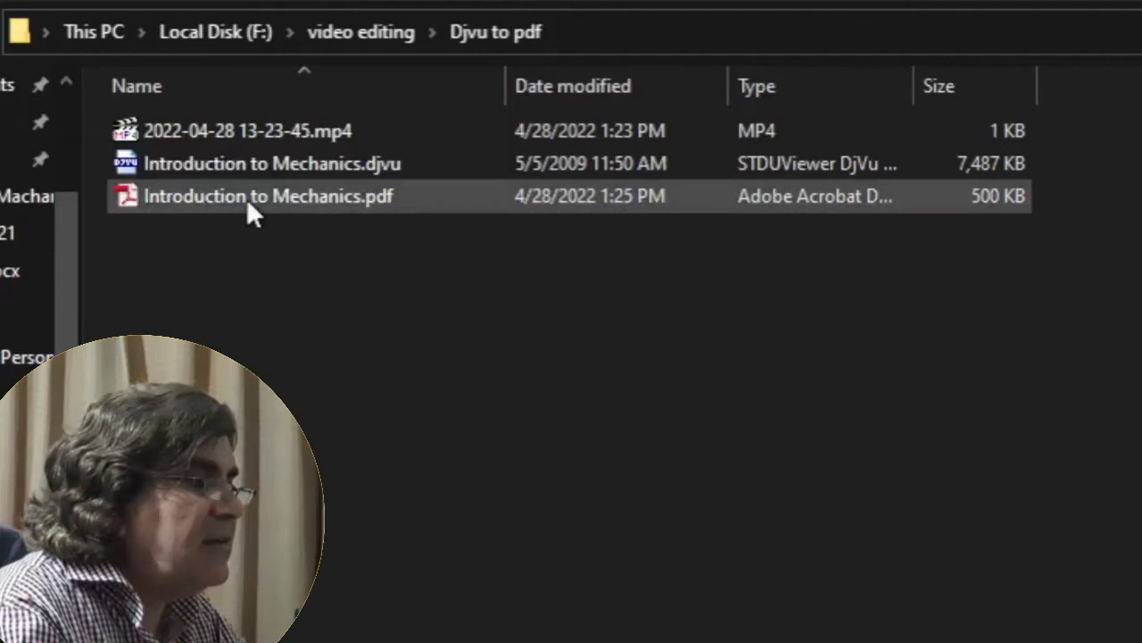
{"action": "mouse_move", "coordinate": [267, 195]}
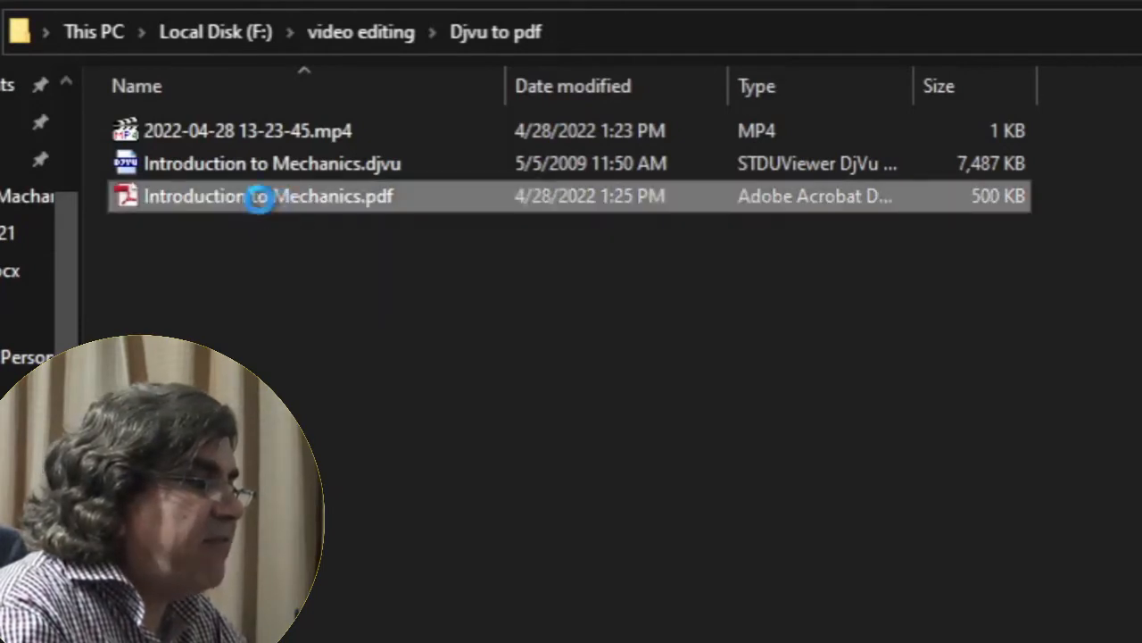
Open Introduction to Mechanics.pdf from the Djvu to pdf folder.
{"action": "double_click", "coordinate": [268, 195]}
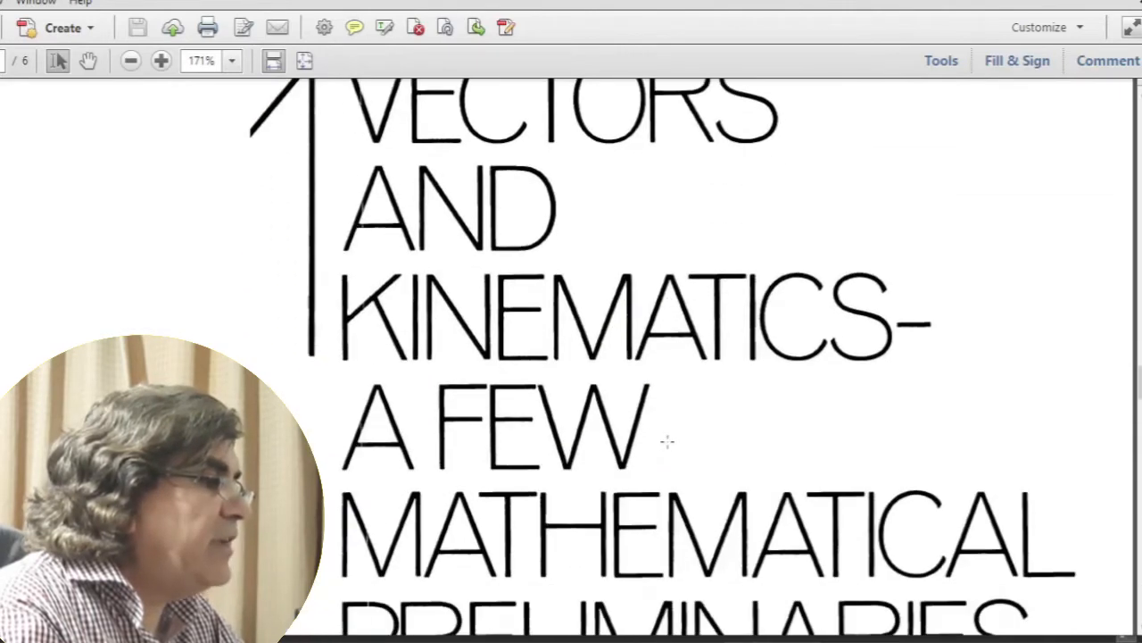
{"action": "scroll", "scroll_direction": "down", "scroll_amount": 3}
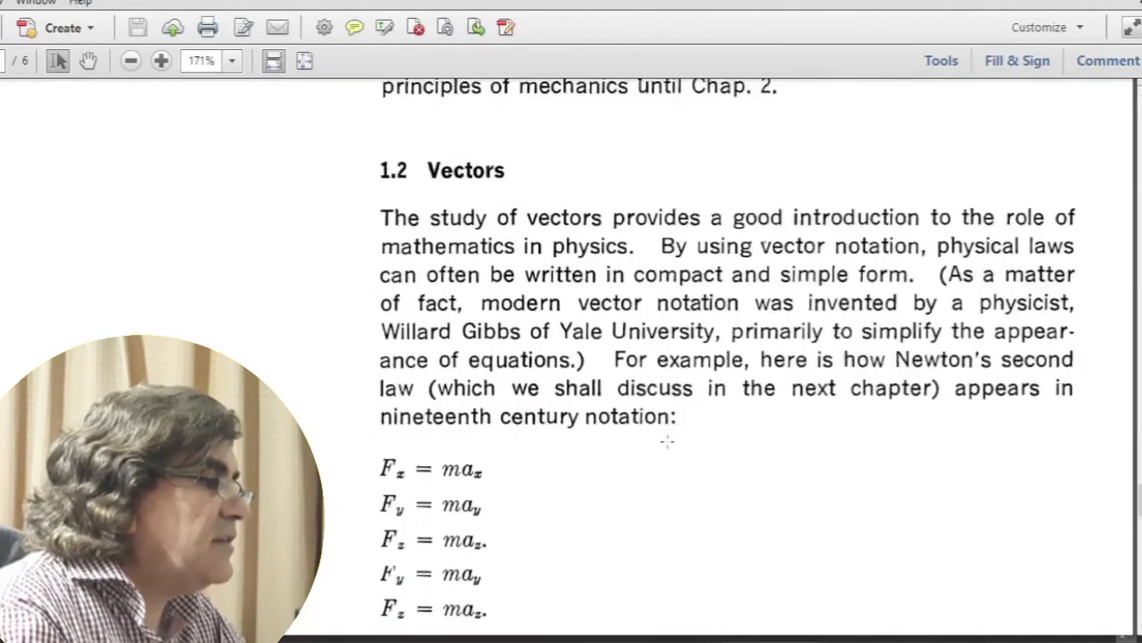
{"action": "scroll", "scroll_direction": "down", "scroll_amount": 3}
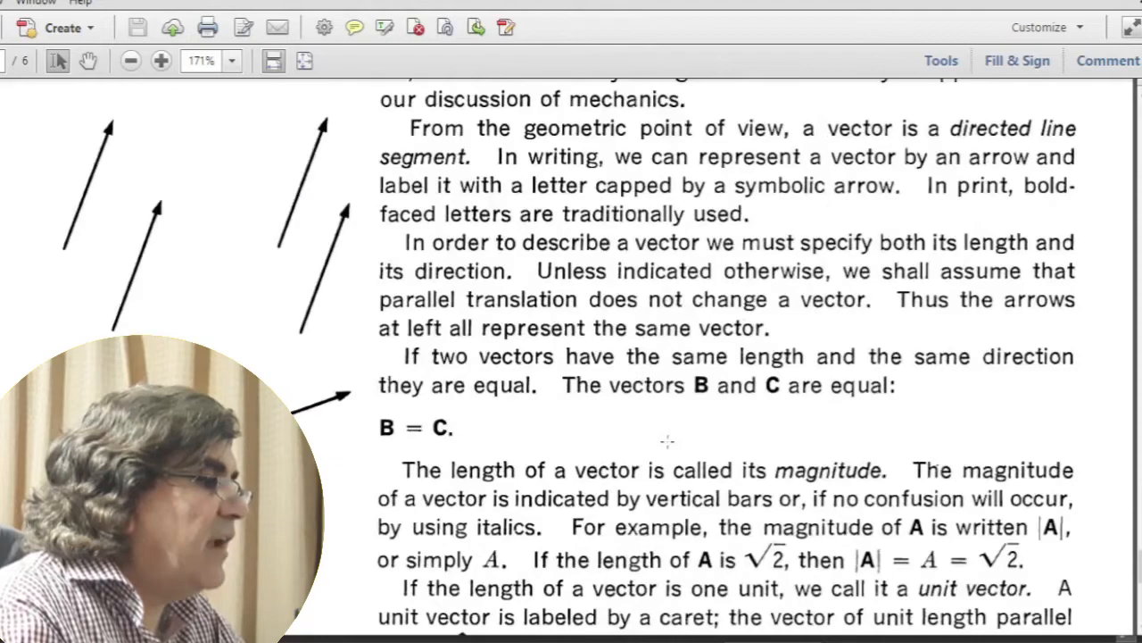
{"action": "scroll", "scroll_direction": "down", "scroll_amount": 3}
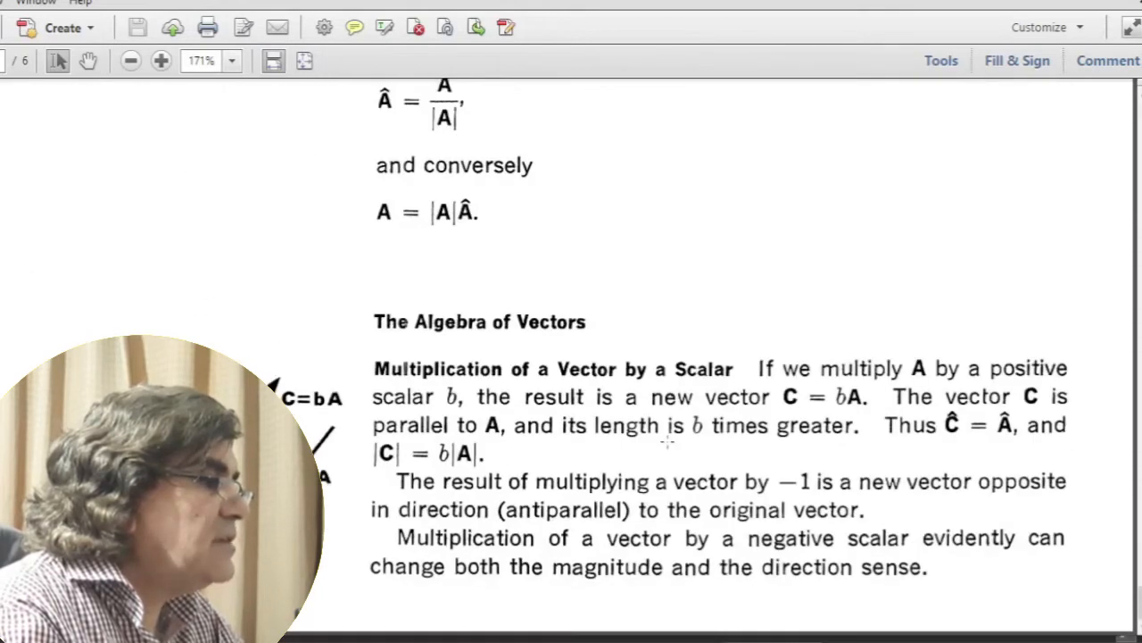
{"action": "scroll", "scroll_direction": "up", "scroll_amount": 3}
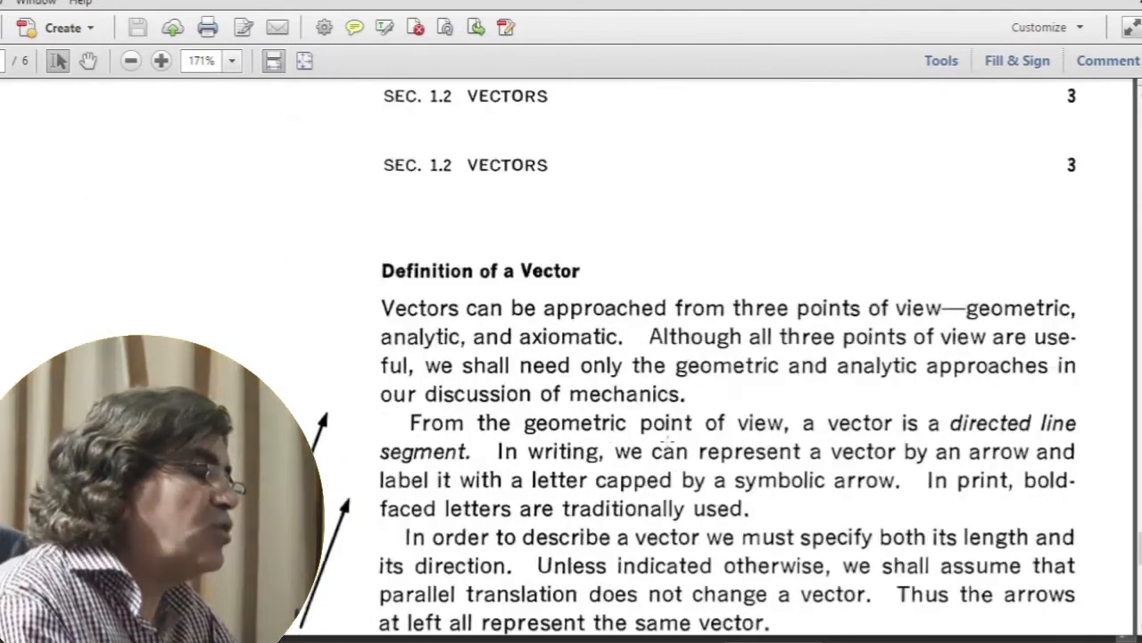
{"action": "scroll", "scroll_direction": "down", "scroll_amount": 3}
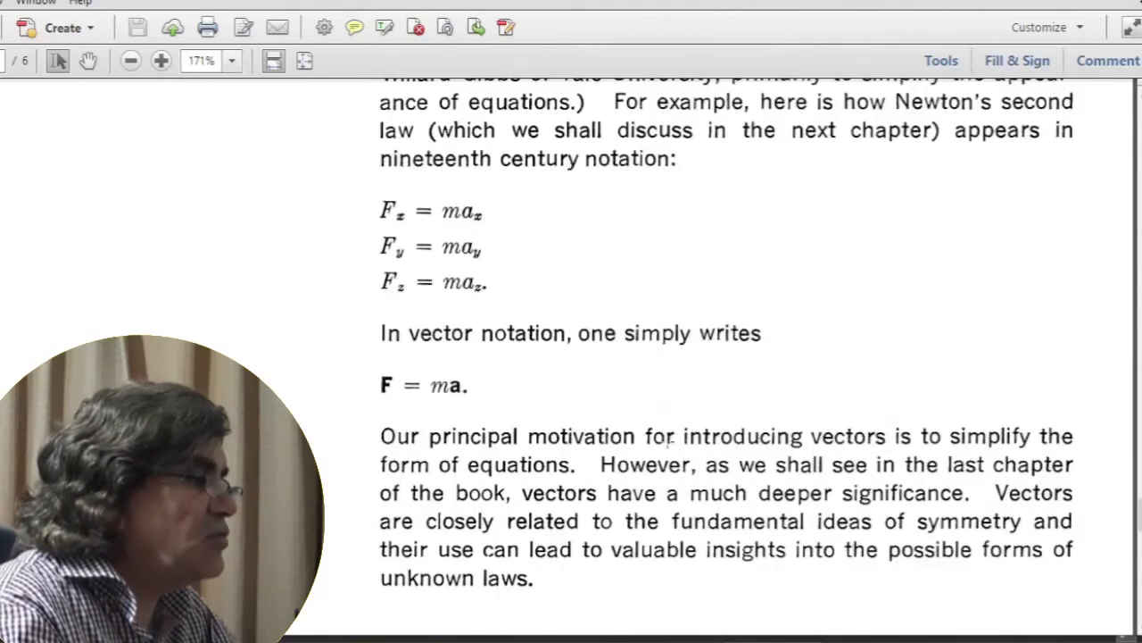
{"action": "scroll", "scroll_direction": "down", "scroll_amount": 3}
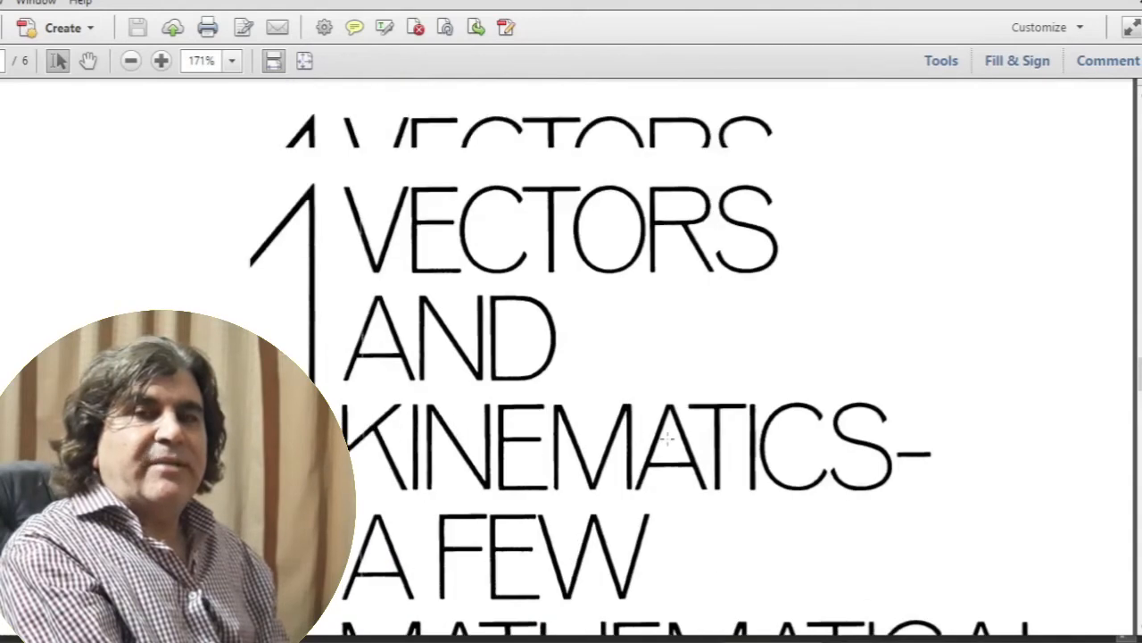
{"action": "scroll", "scroll_direction": "down", "scroll_amount": 3}
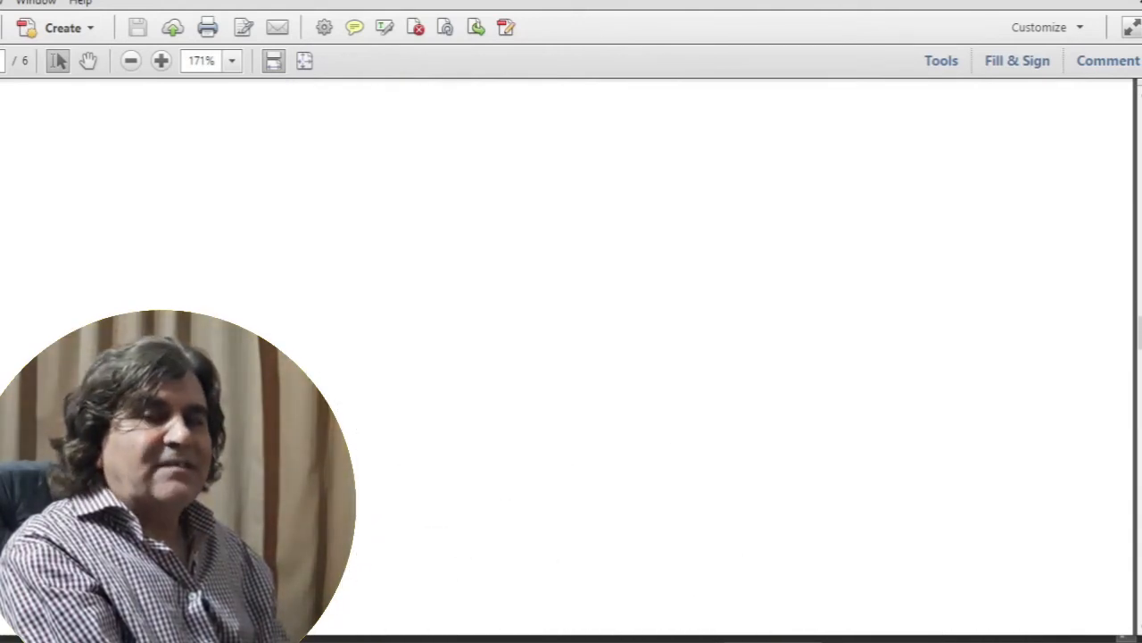
{"action": "scroll", "scroll_direction": "down", "scroll_amount": 3}
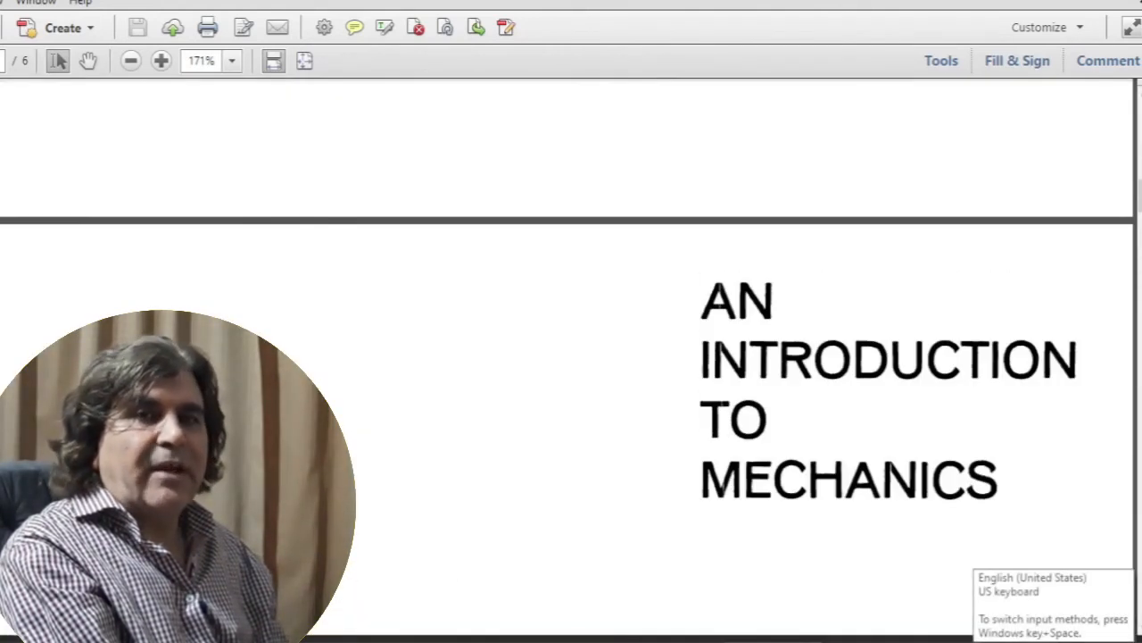